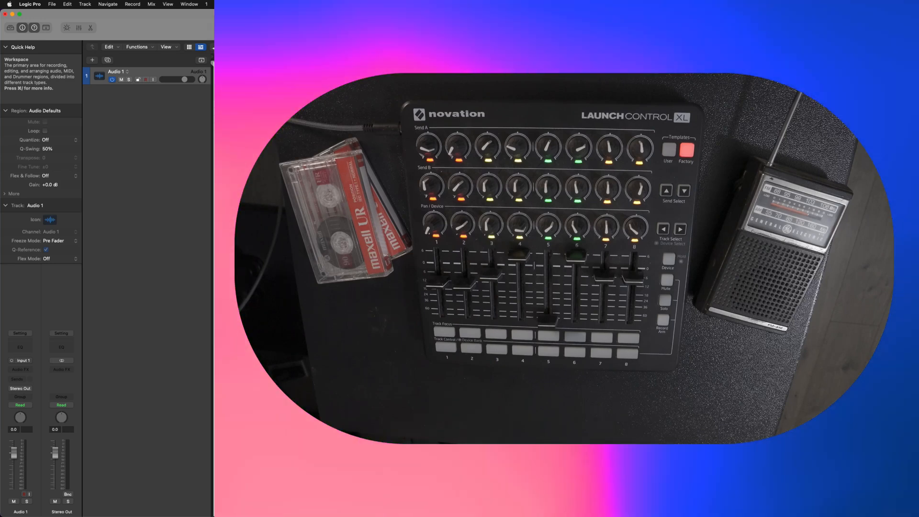
mouse_move(58, 463)
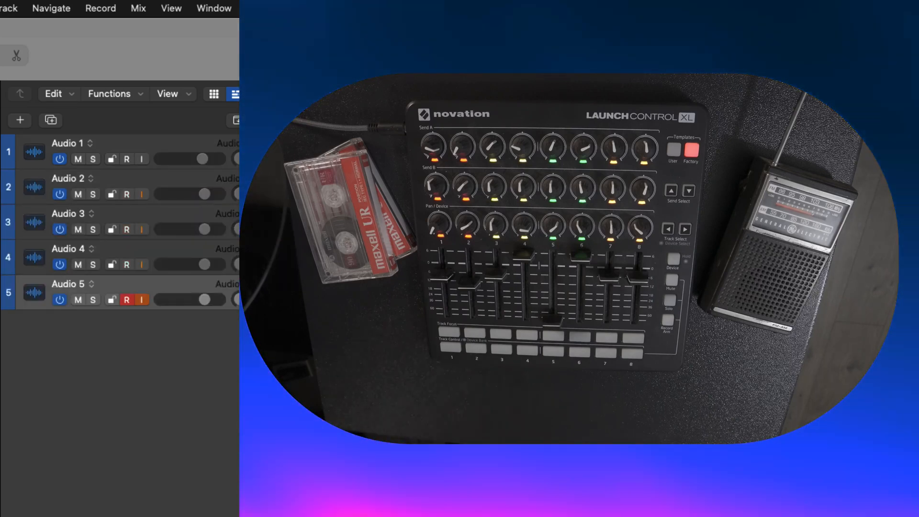
Learn a Launch Control XL fader to Audio 5's volume and disarm that track's record button
click(125, 300)
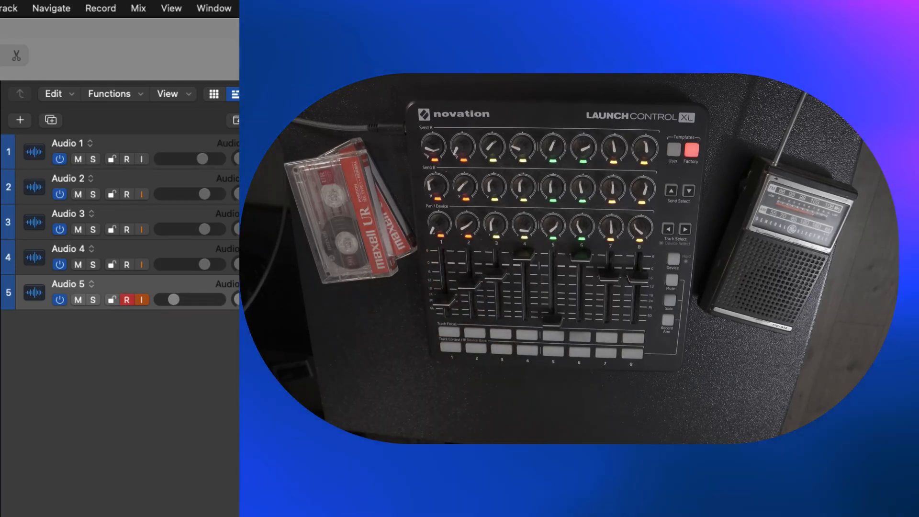
click(126, 300)
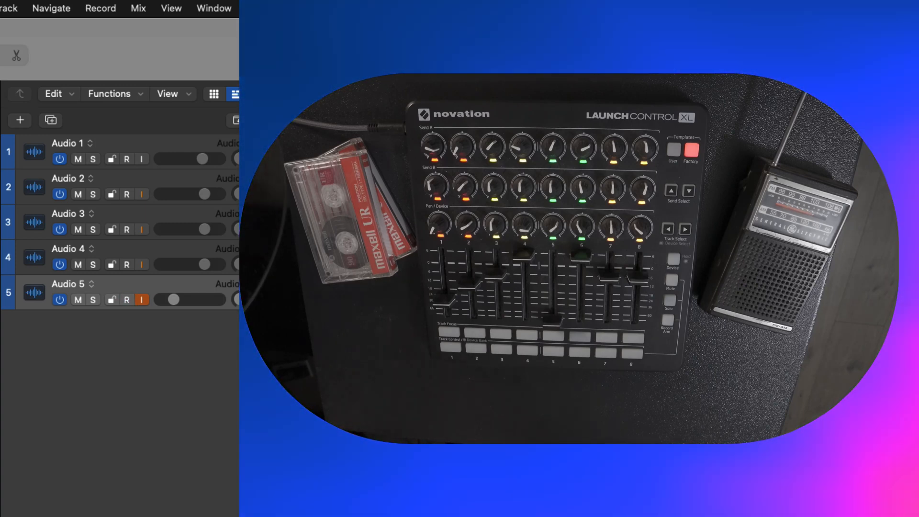
click(126, 300)
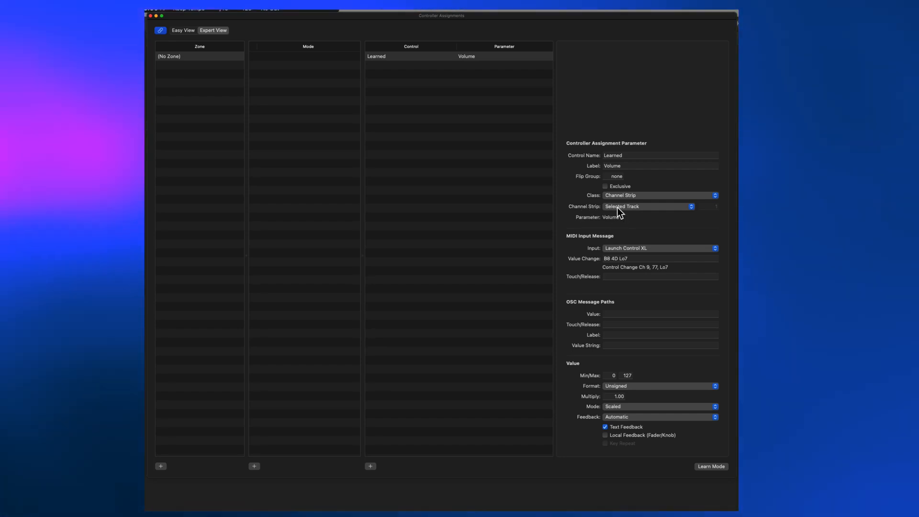
Review the assignment's Class and Channel Strip menus, keeping it on Channel Strip targeting the selected track
click(659, 195)
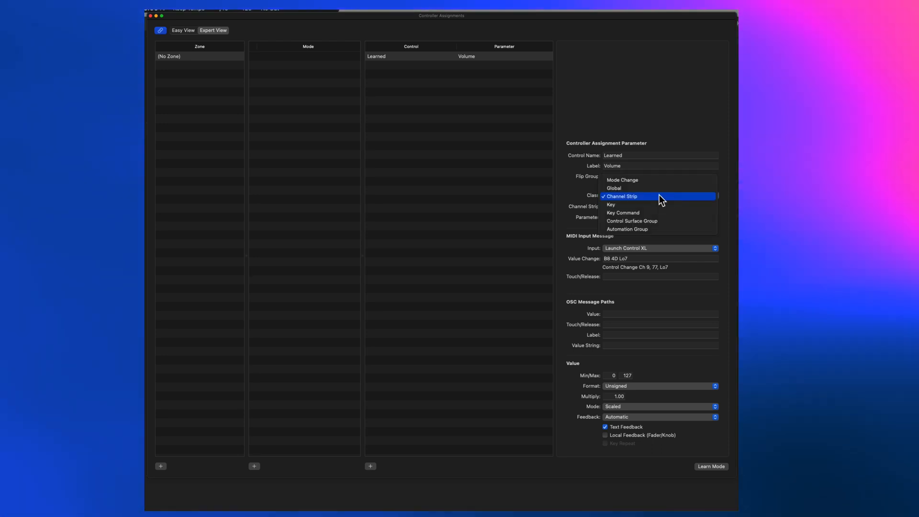
click(622, 195)
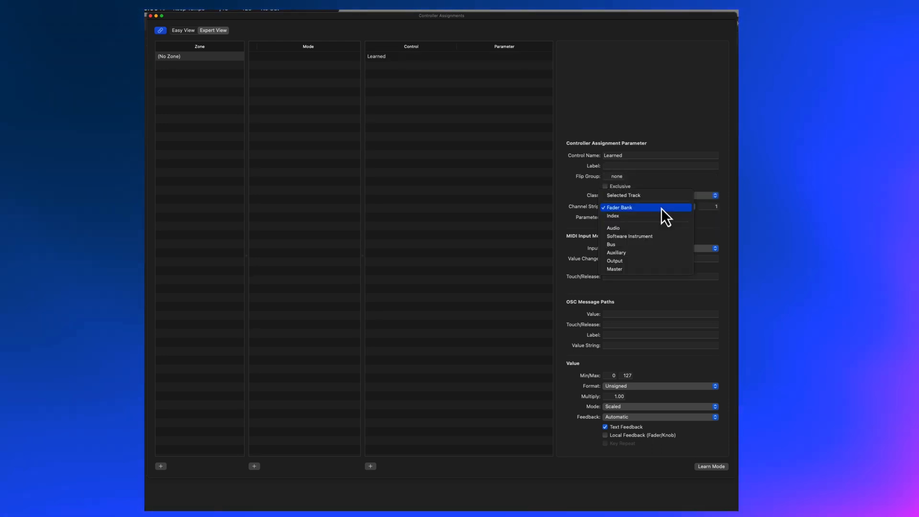
mouse_move(639, 216)
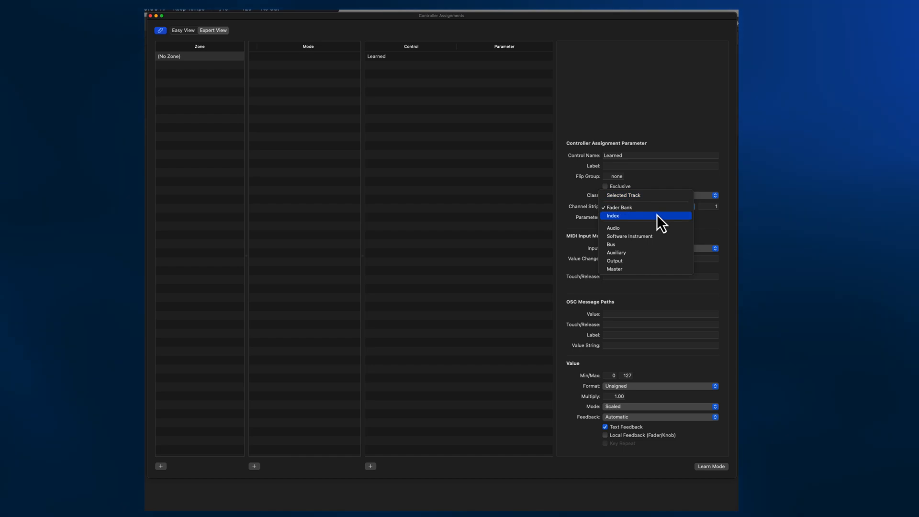
mouse_move(645, 195)
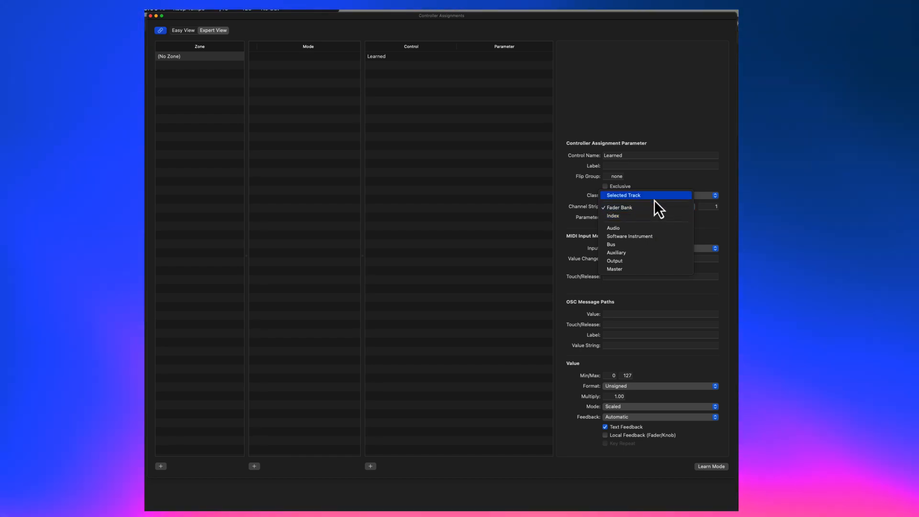
click(623, 195)
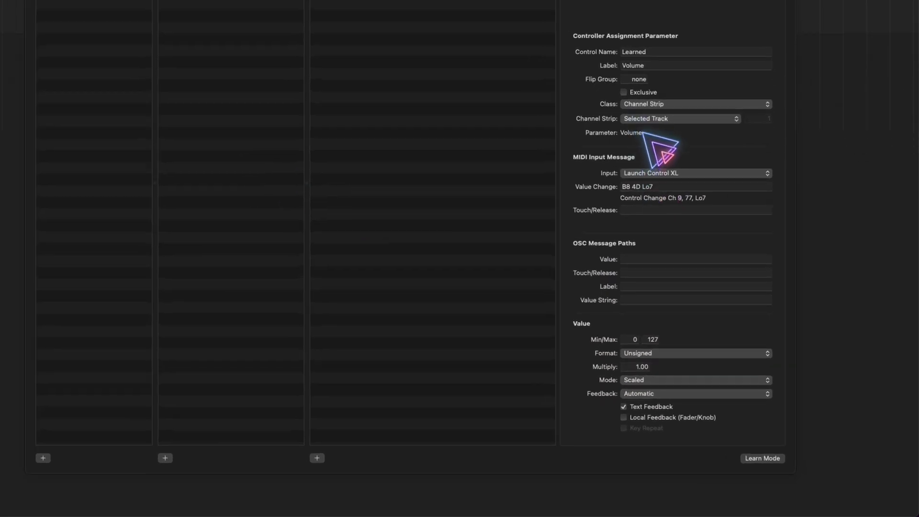
Switch the Send 1 → Aux 1 assignment's Channel Strip target from Selected Track to Index
click(679, 118)
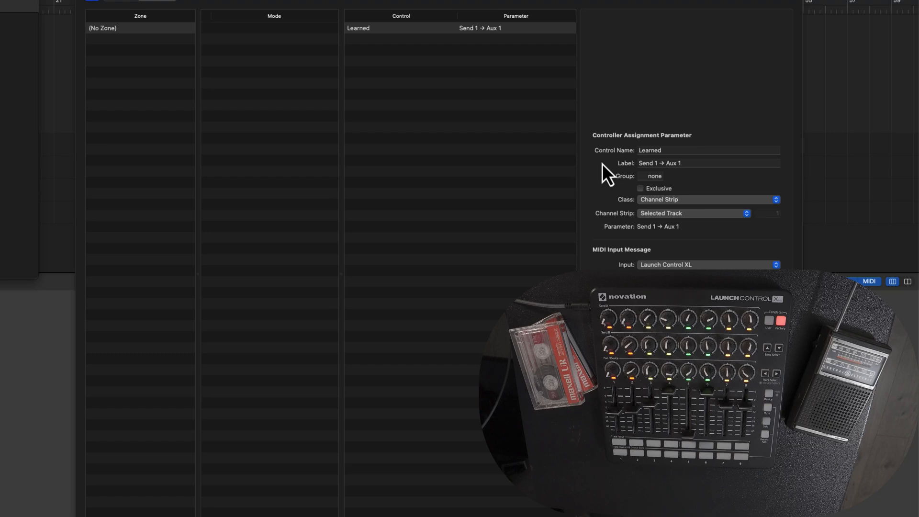
click(693, 213)
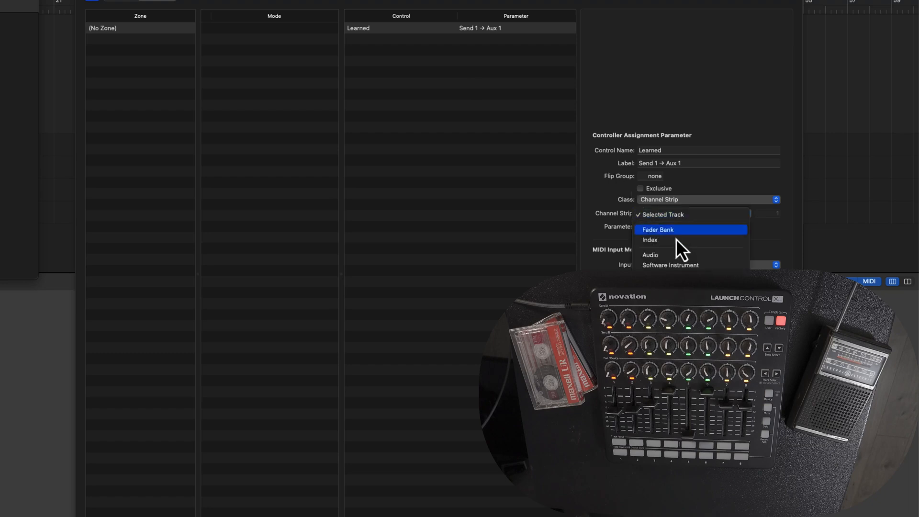
click(648, 239)
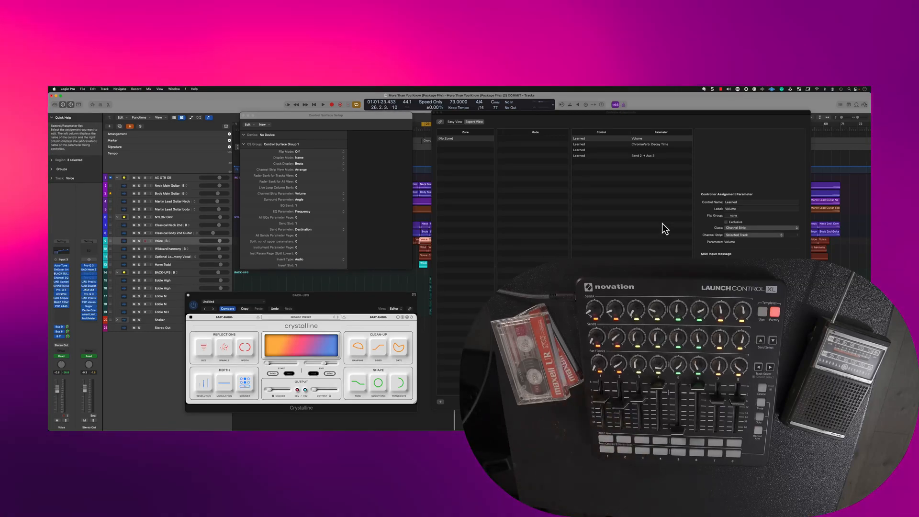
Switch the Volume assignment's Channel Strip target from Selected Track to Index 1
click(753, 236)
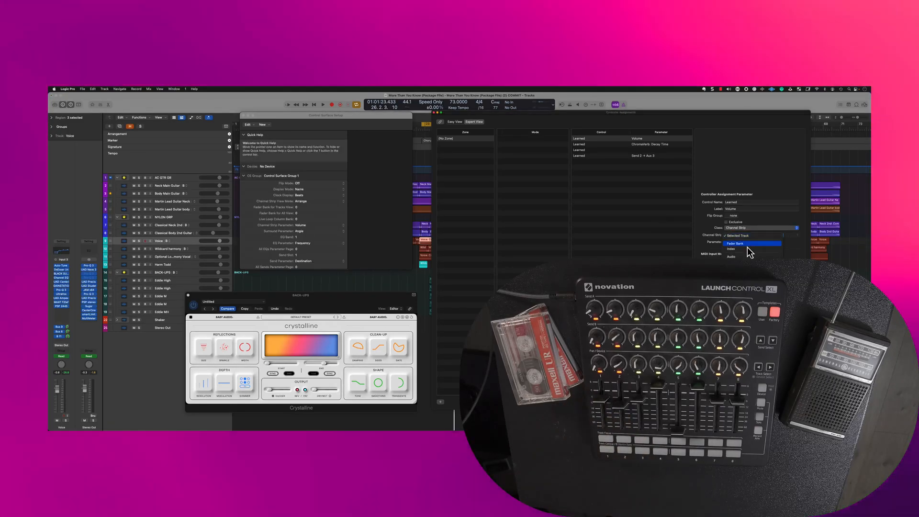
click(732, 249)
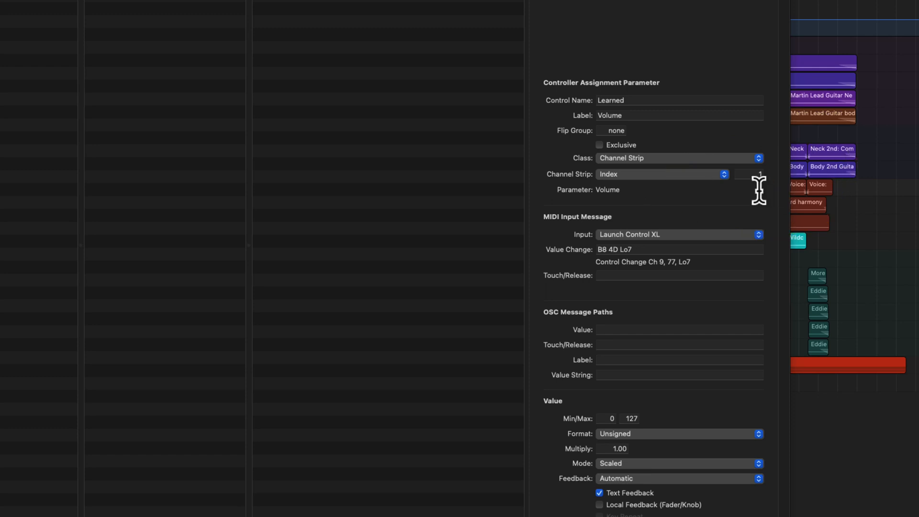
Enter the vocal track's number in the Volume assignment's index field
click(748, 174)
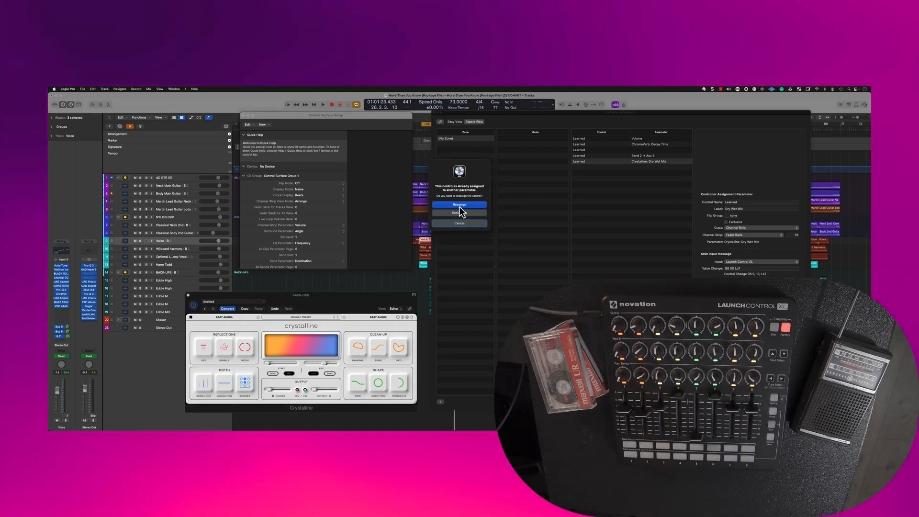
Confirm Reassign so the slider drives Crystalline Dry/Wet Mix, then review its Channel Strip target
click(459, 204)
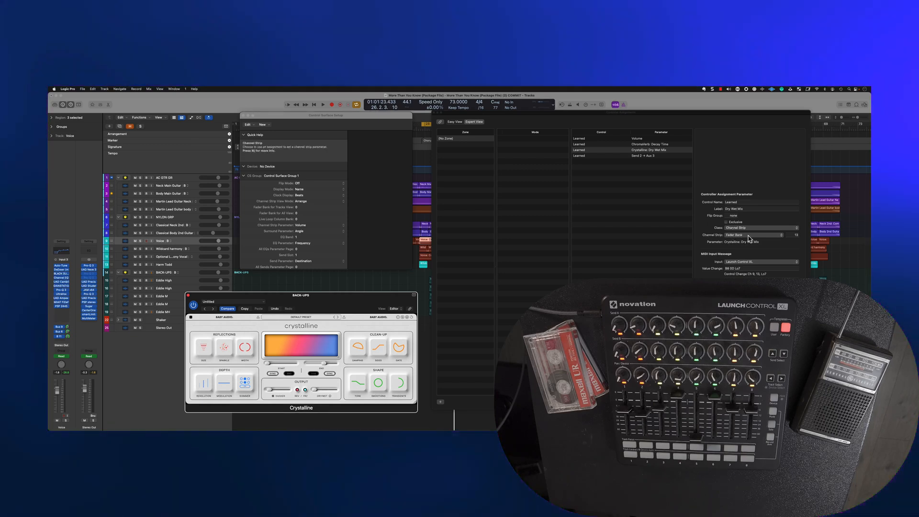
click(754, 235)
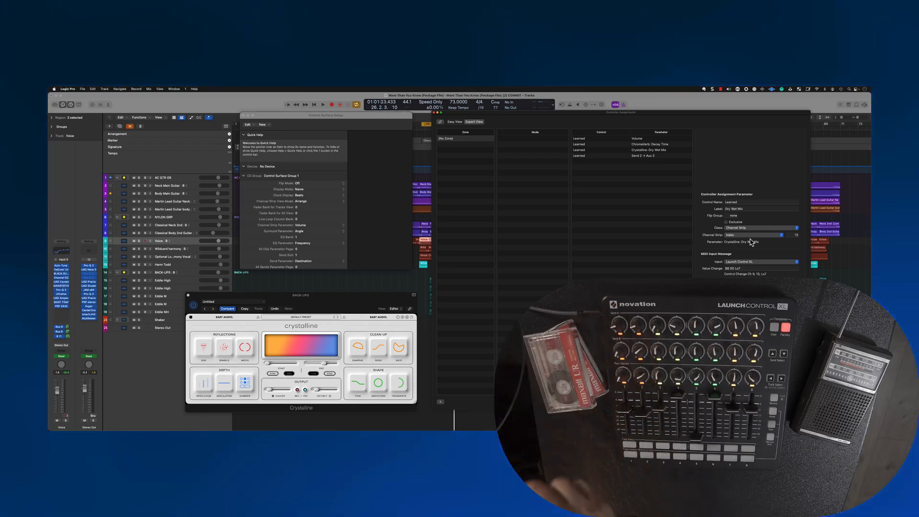
Set the Dry/Wet Mix assignment to Index targeting and start playback to test the sliders
click(323, 105)
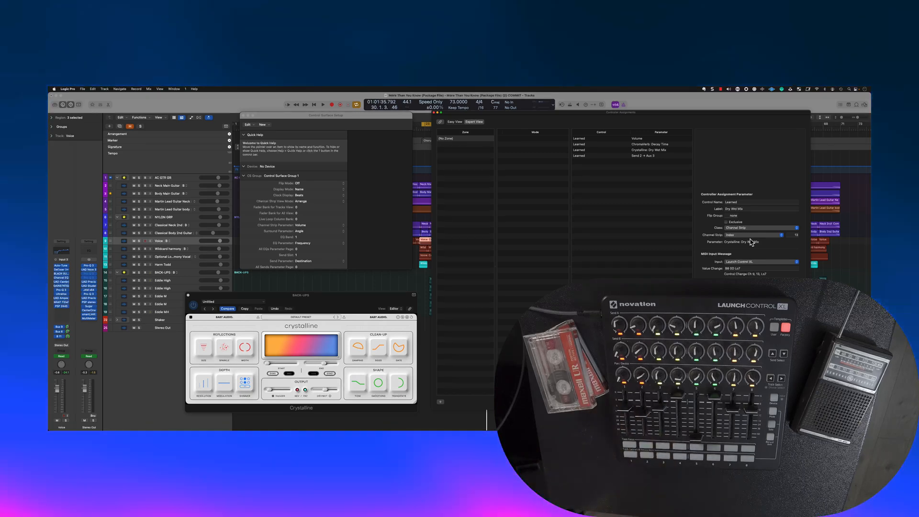
click(323, 105)
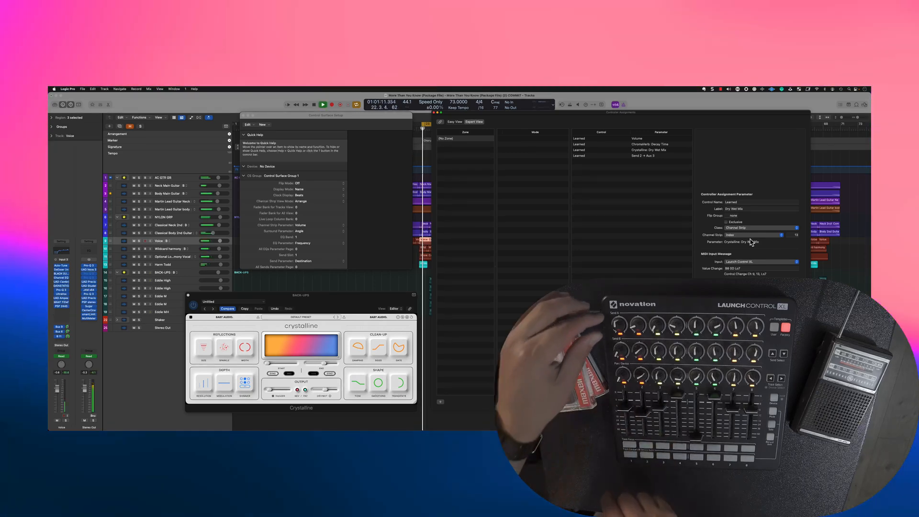